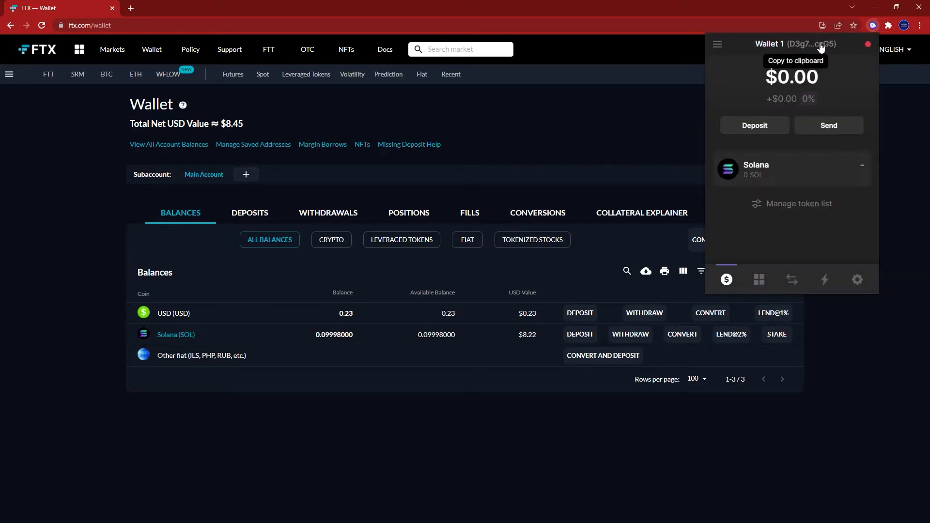
Copy the Phantom Wallet 1 address to the clipboard.
left_click(798, 43)
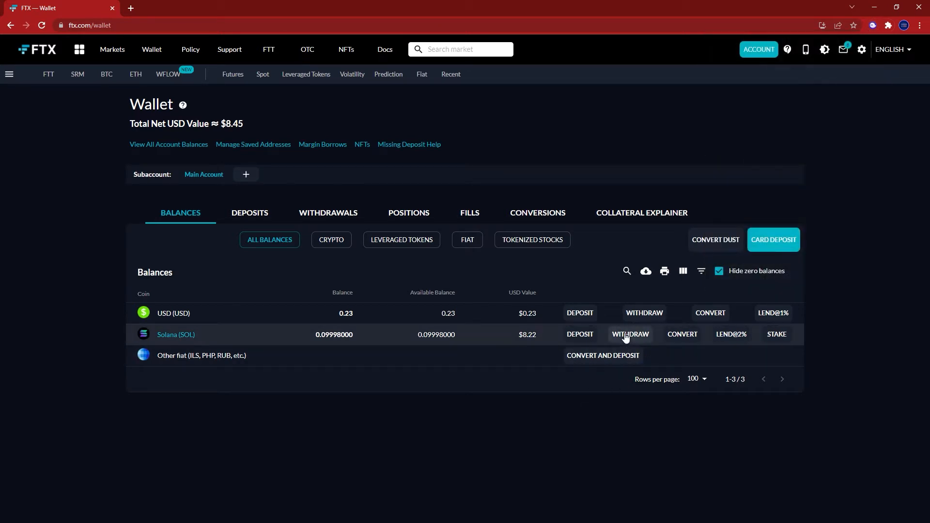
Withdraw 0.09998 SOL to the Phantom address, check Withdrawals, then return to Balances.
left_click(630, 334)
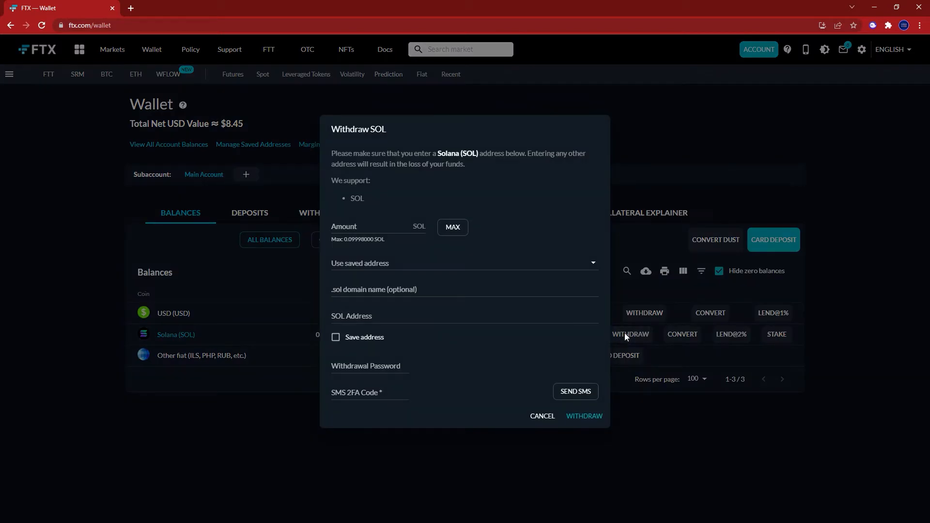
left_click(373, 227)
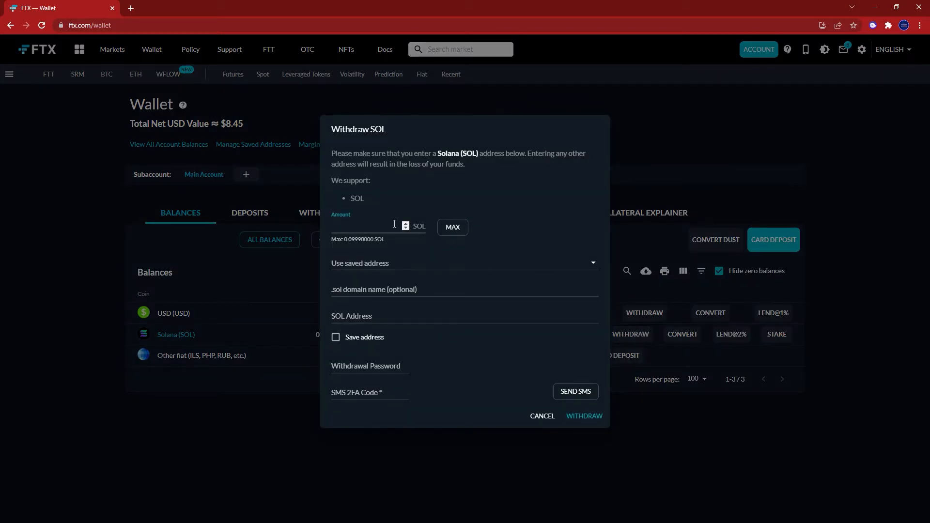
left_click(452, 227)
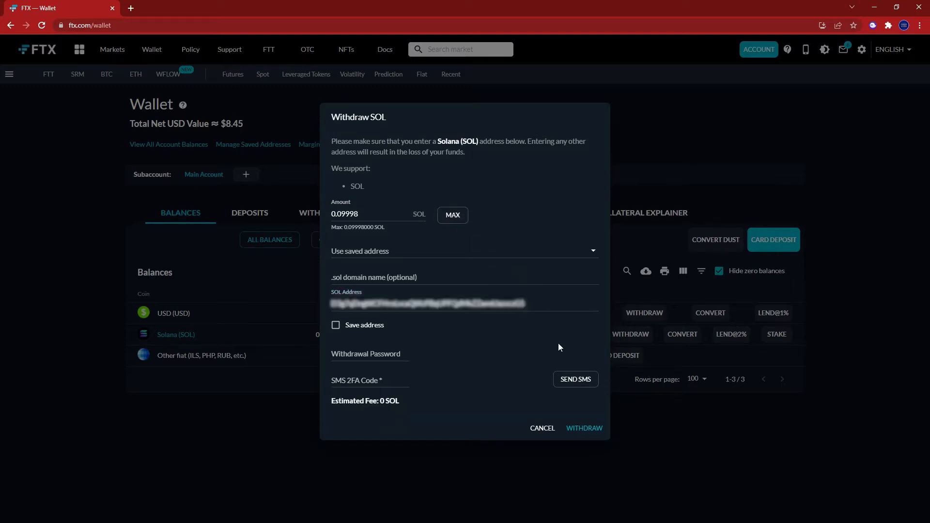
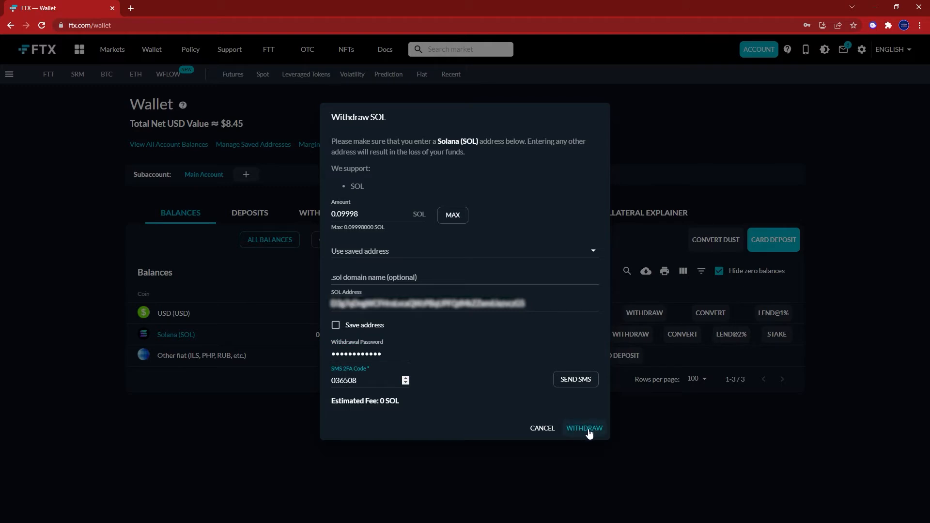
left_click(583, 428)
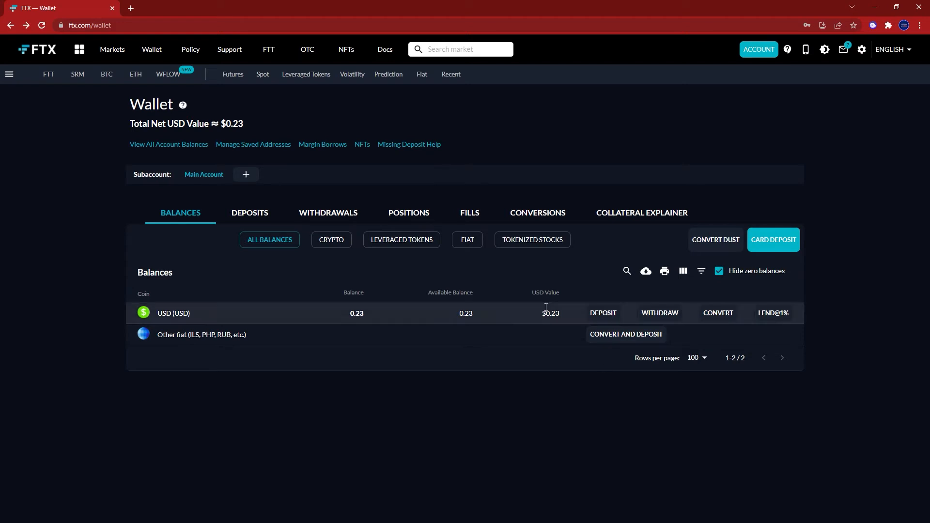
left_click(327, 212)
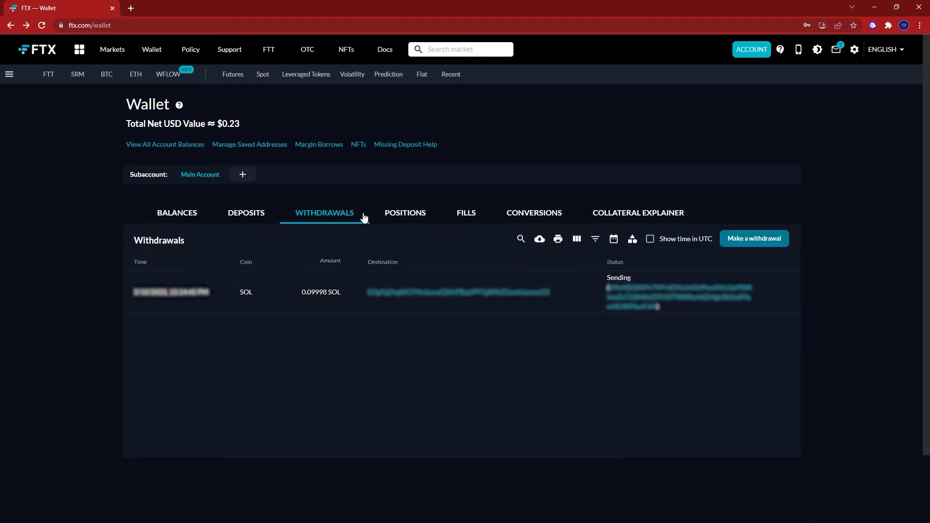
mouse_move(232, 215)
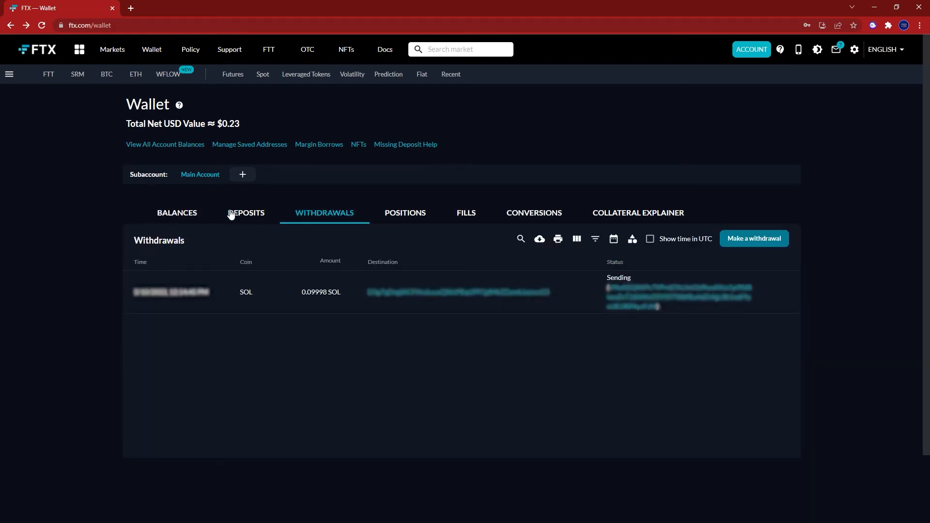
left_click(177, 212)
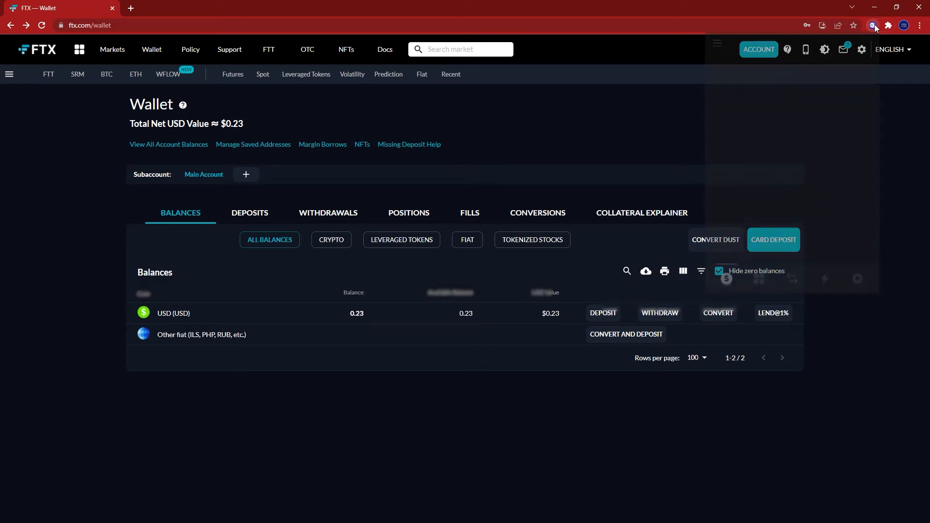
Open the Phantom popup showing Wallet 1 holding 0.09998 SOL (about $8.23).
left_click(873, 25)
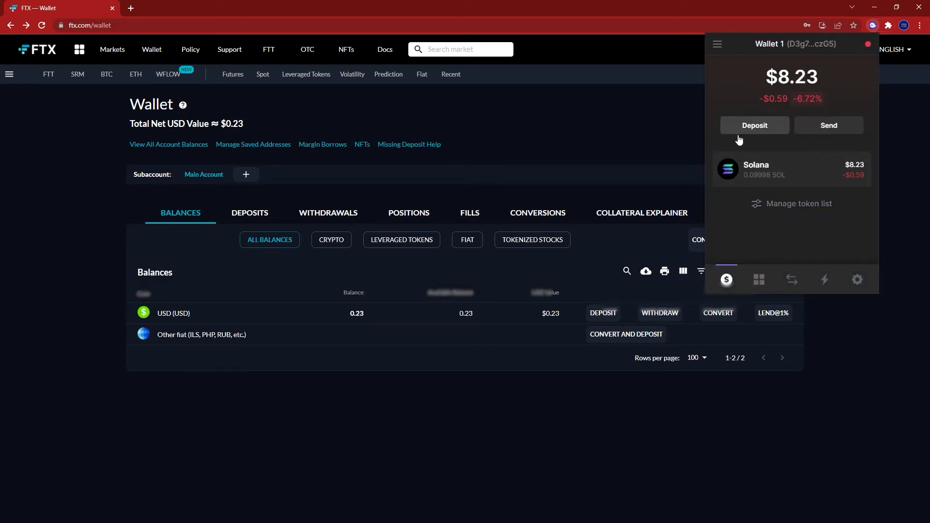
mouse_move(829, 238)
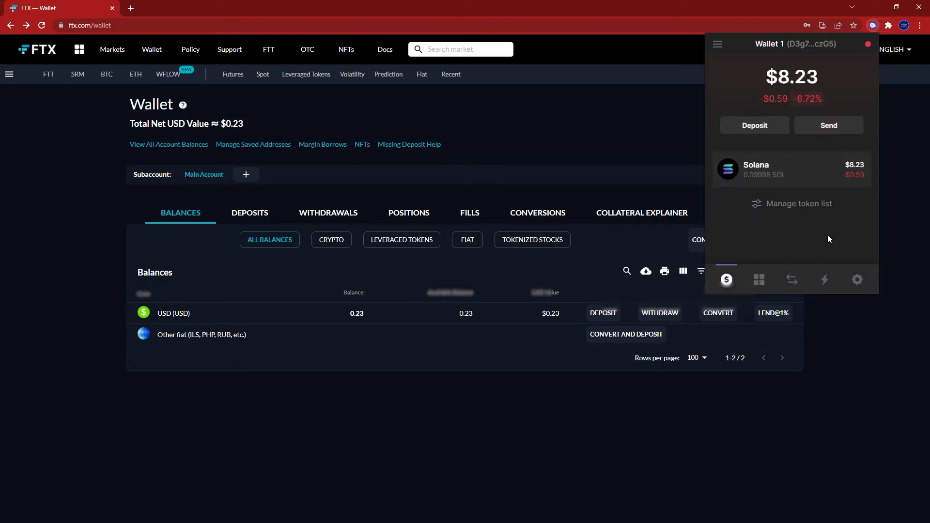